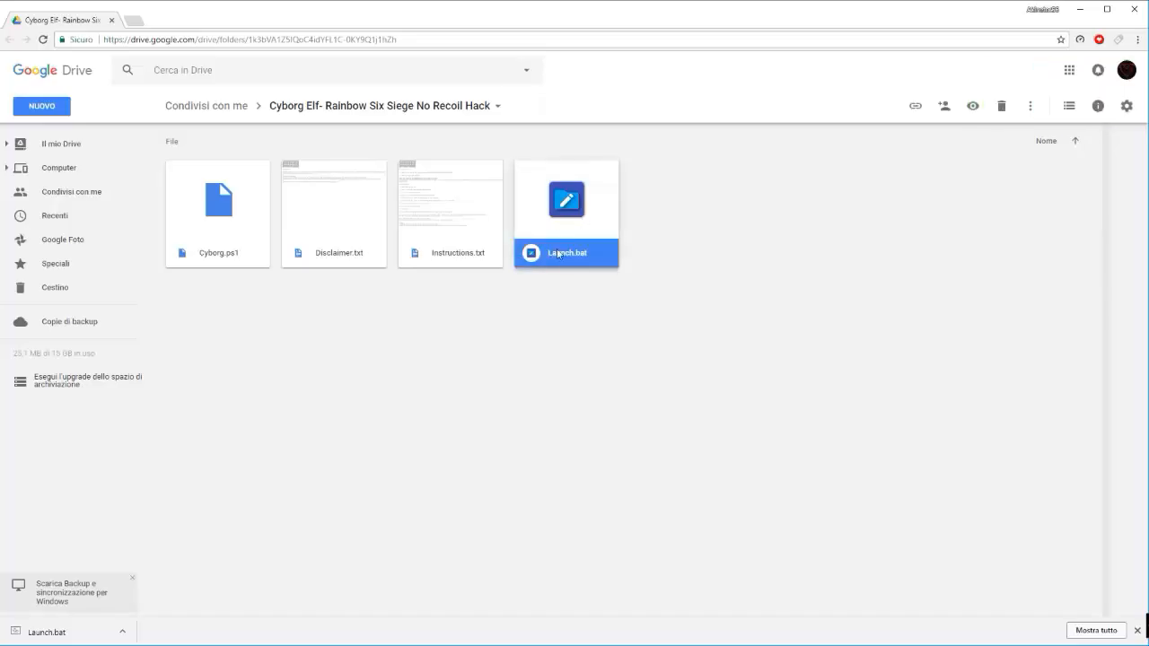
Download Instructions.txt, keep the flagged Launch.bat, and download the Cyborg.ps1 script from the shared Drive folder
{"action": "double_click", "coordinate": [564, 199]}
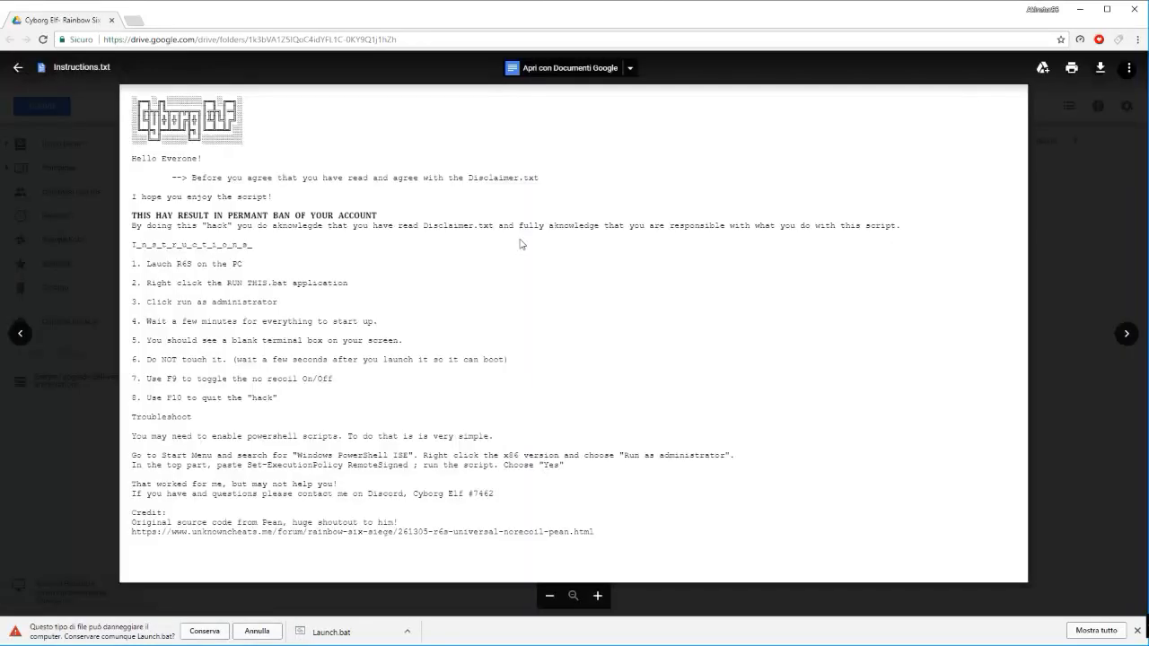
{"action": "left_click", "coordinate": [1099, 68]}
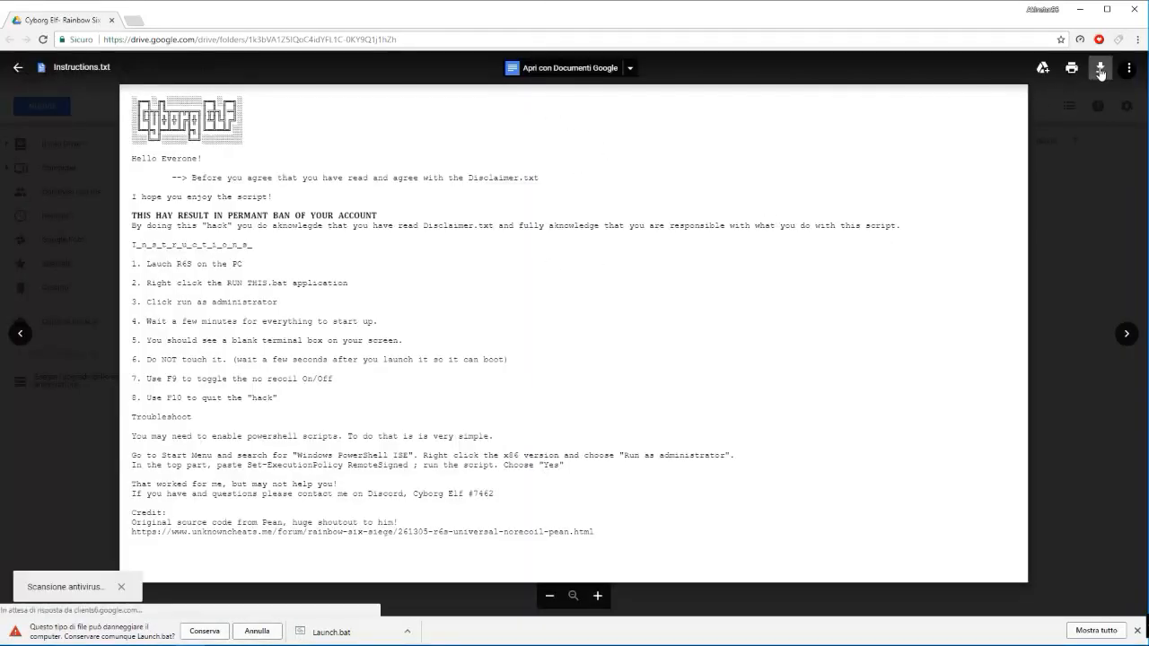
{"action": "left_click", "coordinate": [1098, 68]}
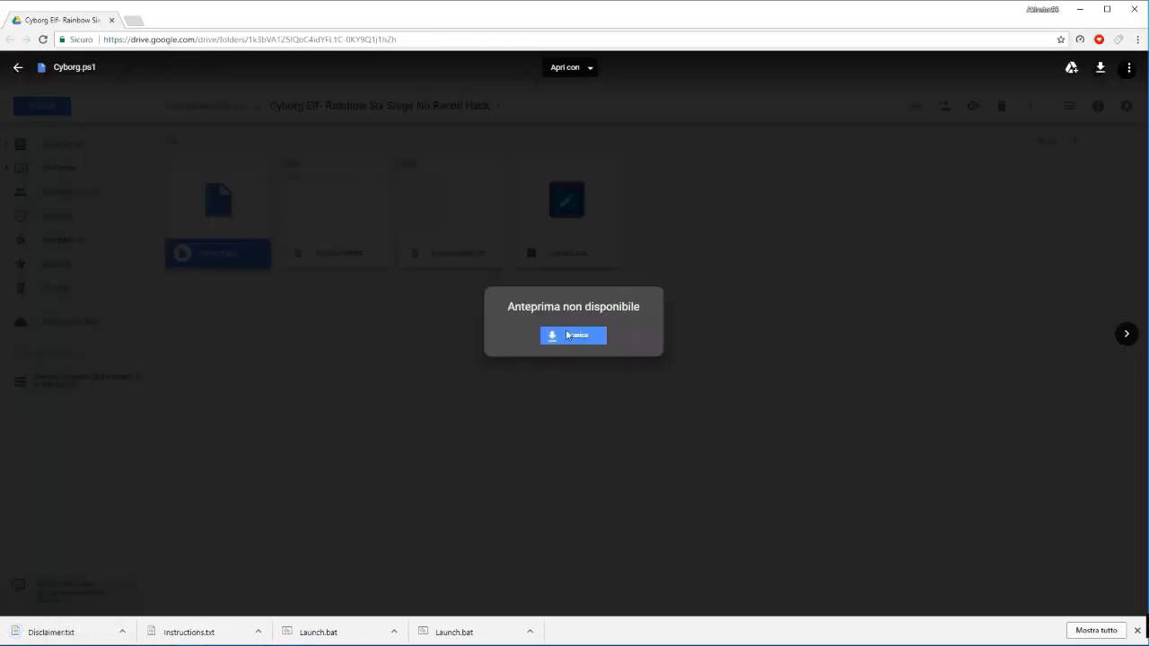
{"action": "left_click", "coordinate": [573, 335]}
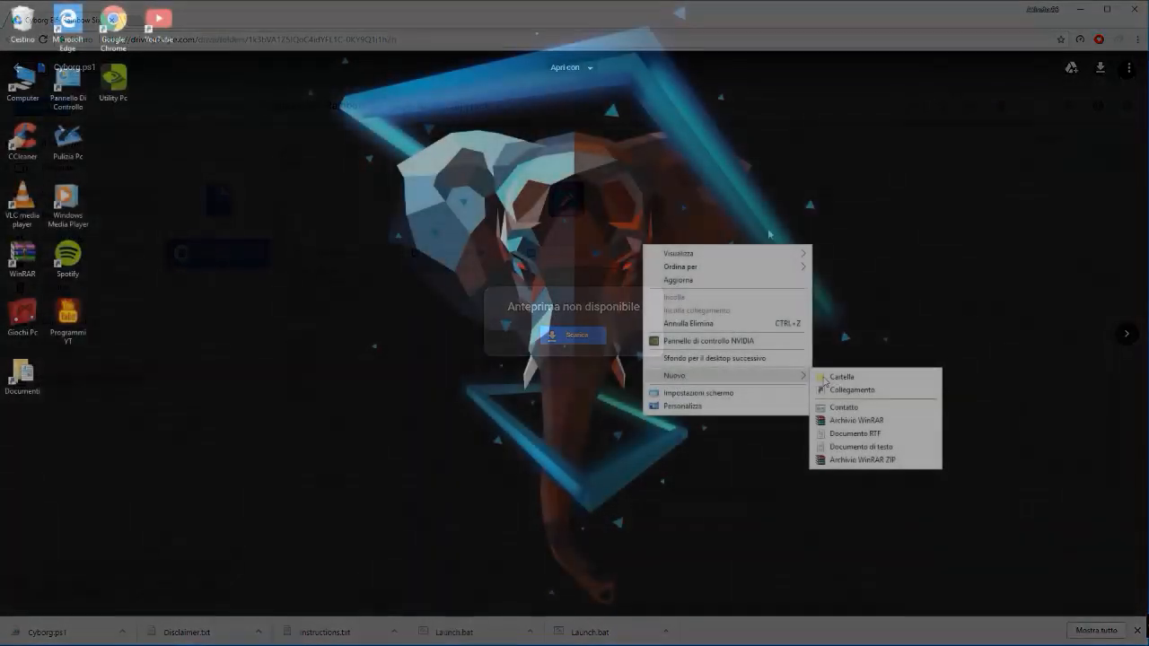
Create a new desktop folder named NO RECOIL
{"action": "left_click", "coordinate": [840, 376]}
{"action": "type", "text": "NO RECO"}
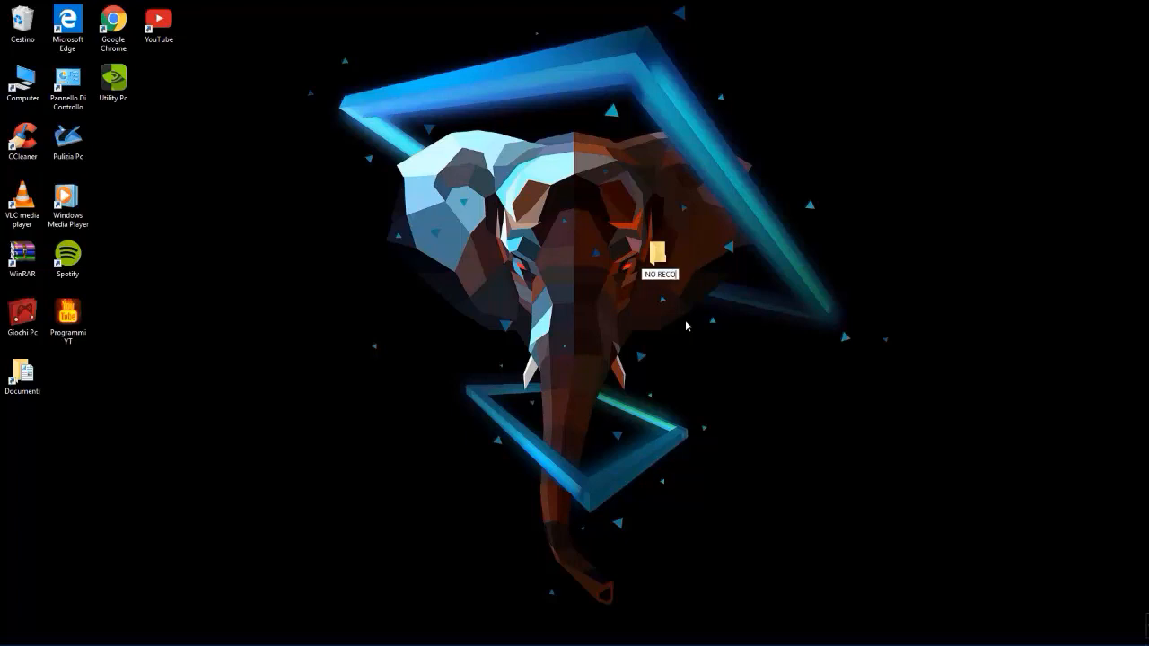
{"action": "mouse_move", "coordinate": [123, 376]}
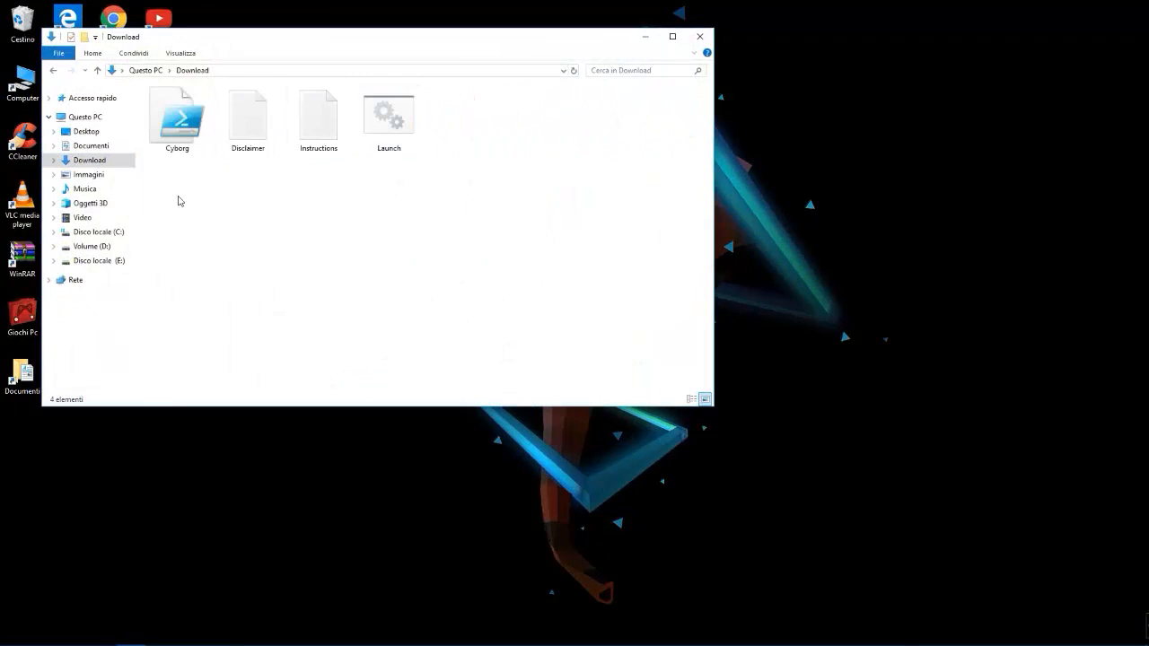
Select all downloaded files in Downloads to move them into the NO RECOIL folder
{"action": "key", "text": "ctrl+a"}
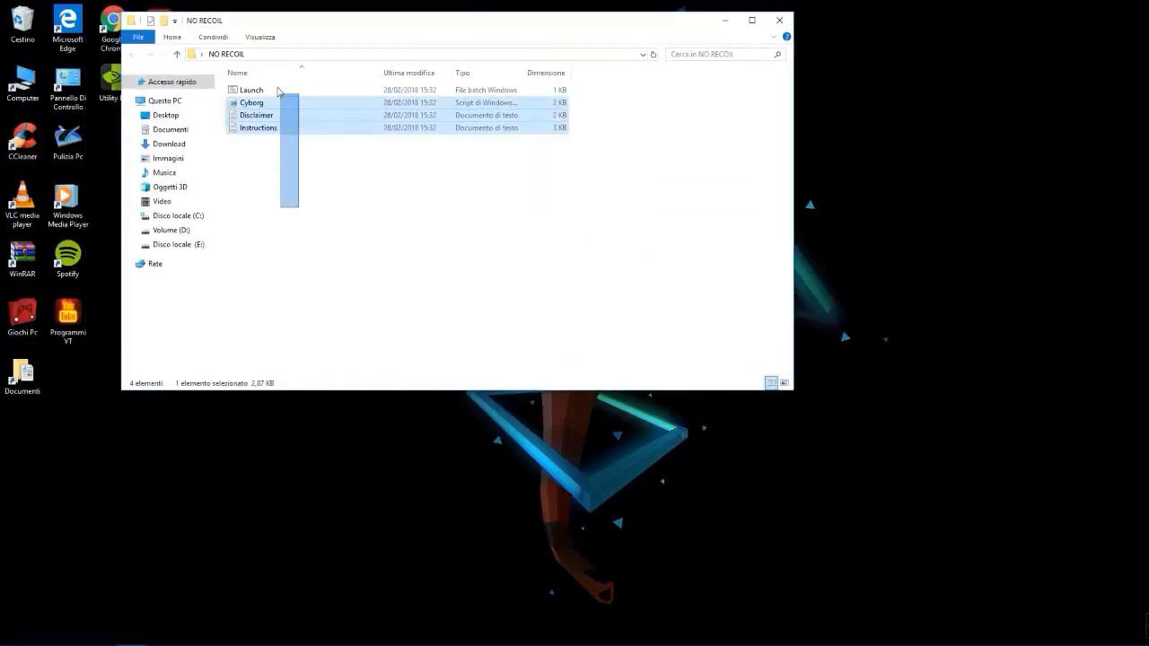
Read through the Disclaimer and Instructions texts in Notepad, then close Notepad
{"action": "double_click", "coordinate": [255, 115]}
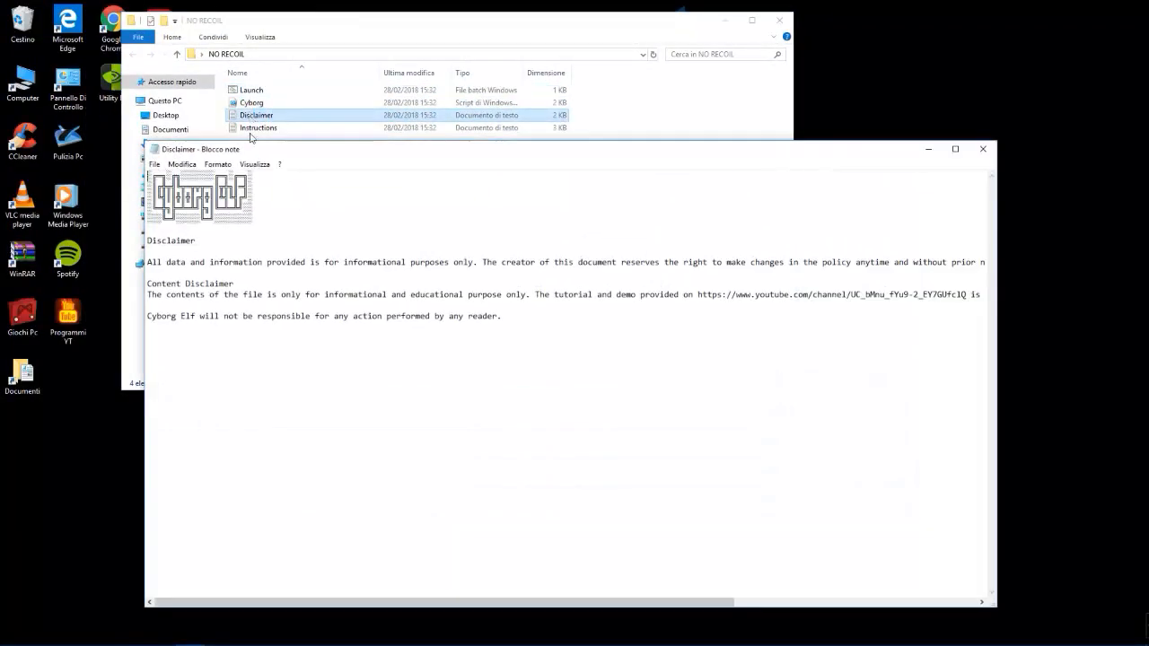
{"action": "left_click_drag", "start_coordinate": [147, 262], "coordinate": [406, 294]}
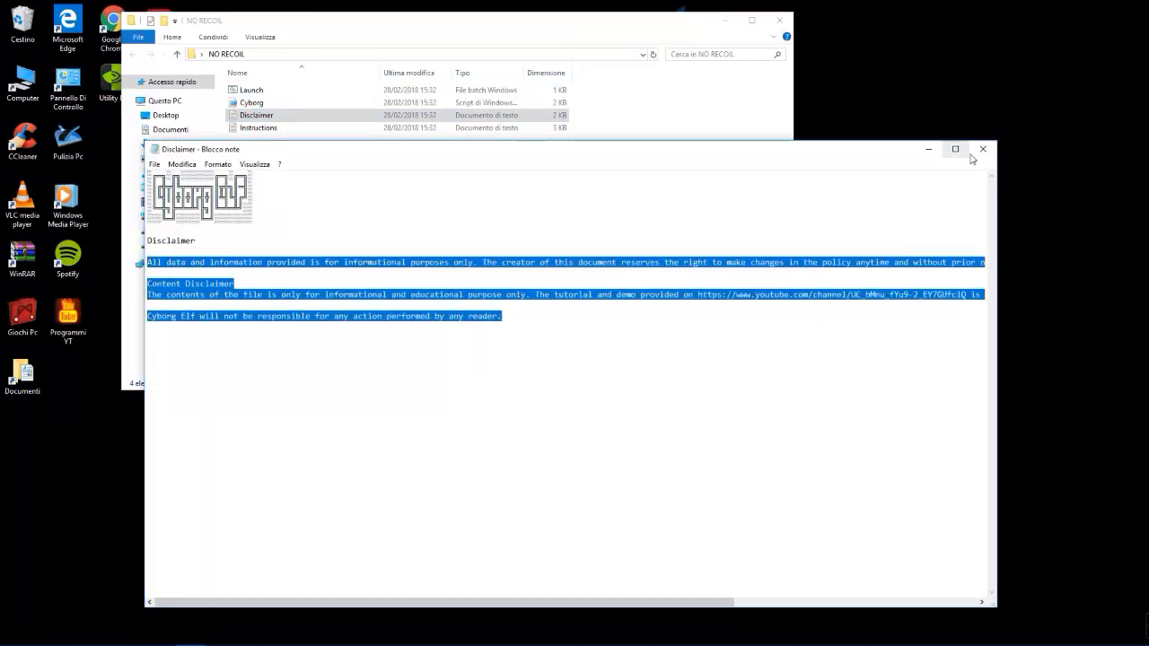
{"action": "double_click", "coordinate": [258, 127]}
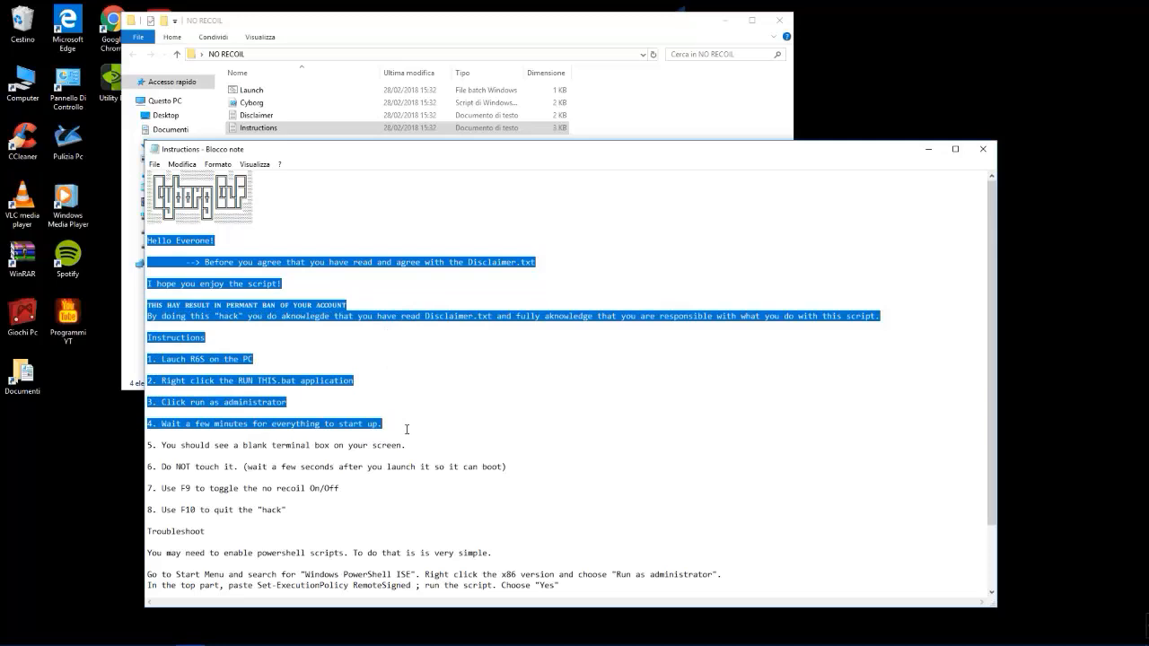
{"action": "left_click_drag", "start_coordinate": [406, 429], "coordinate": [442, 495]}
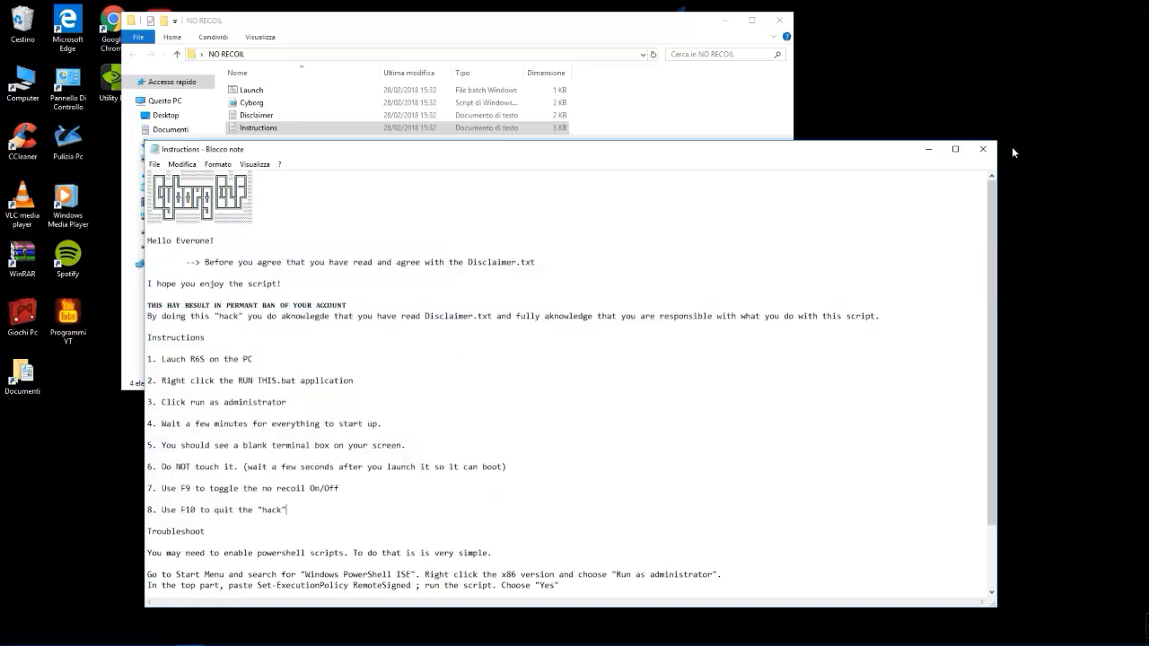
{"action": "left_click", "coordinate": [982, 147]}
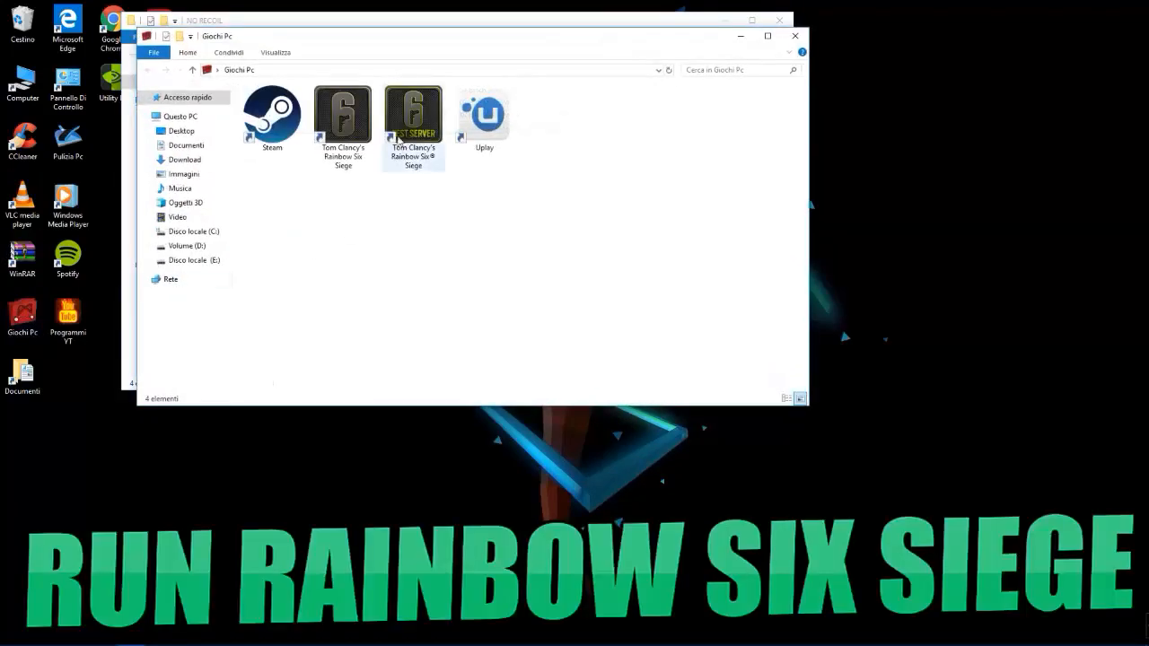
Start Rainbow Six Siege and run Launch.bat from the NO RECOIL folder as administrator
{"action": "left_click", "coordinate": [794, 36]}
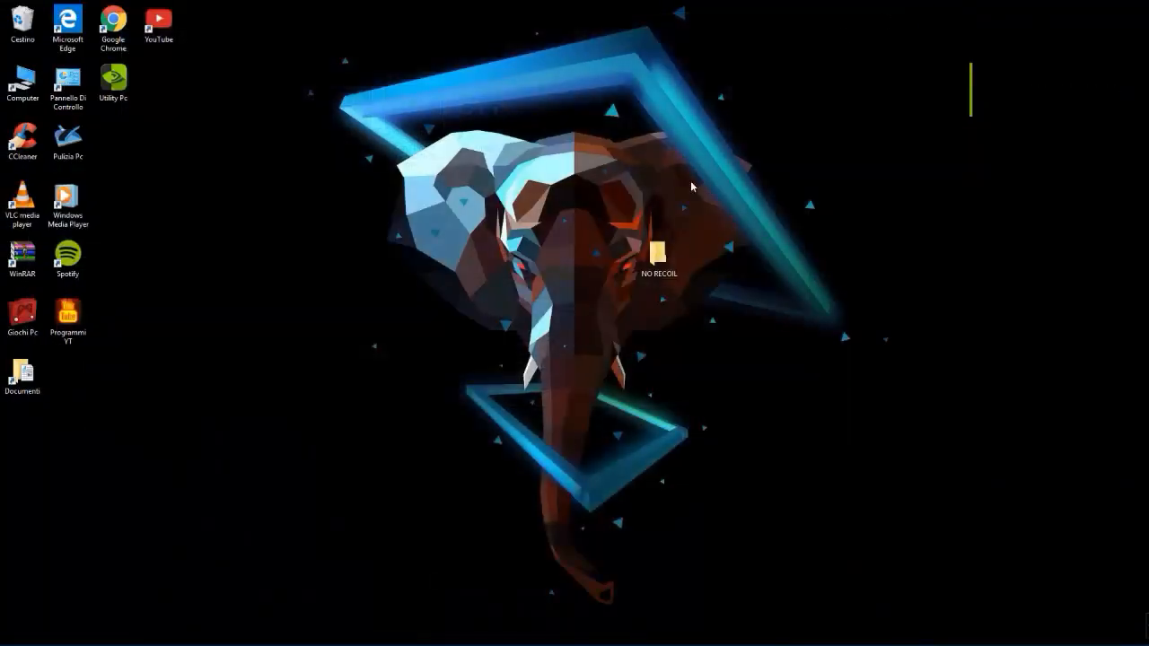
{"action": "double_click", "coordinate": [661, 242]}
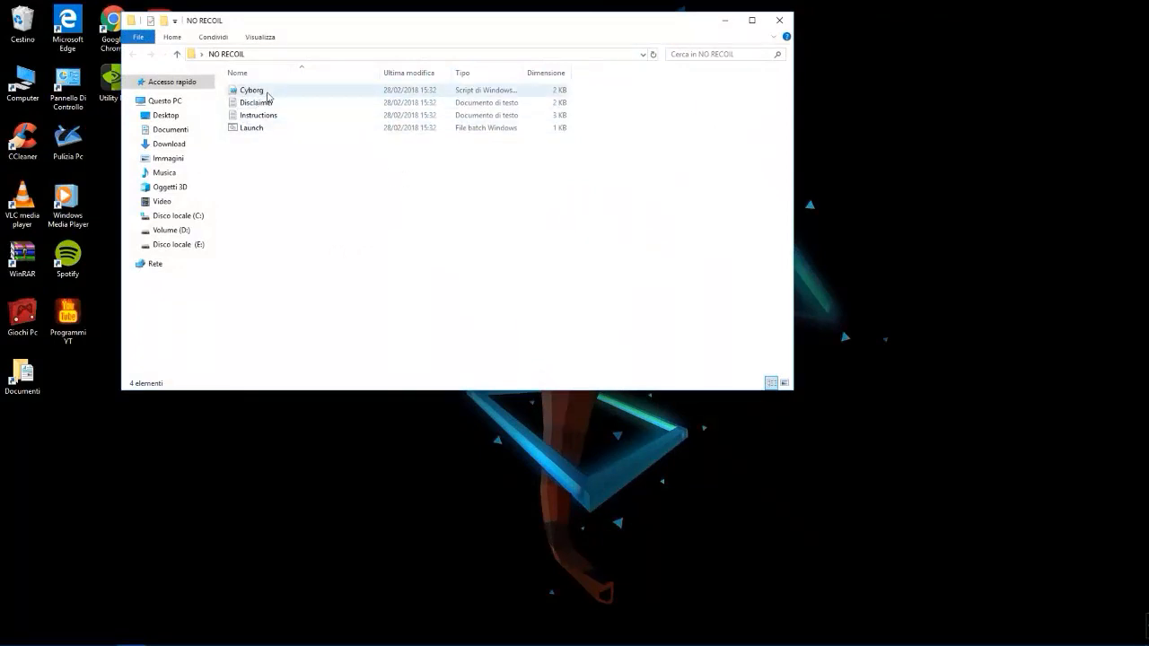
{"action": "left_click", "coordinate": [252, 127]}
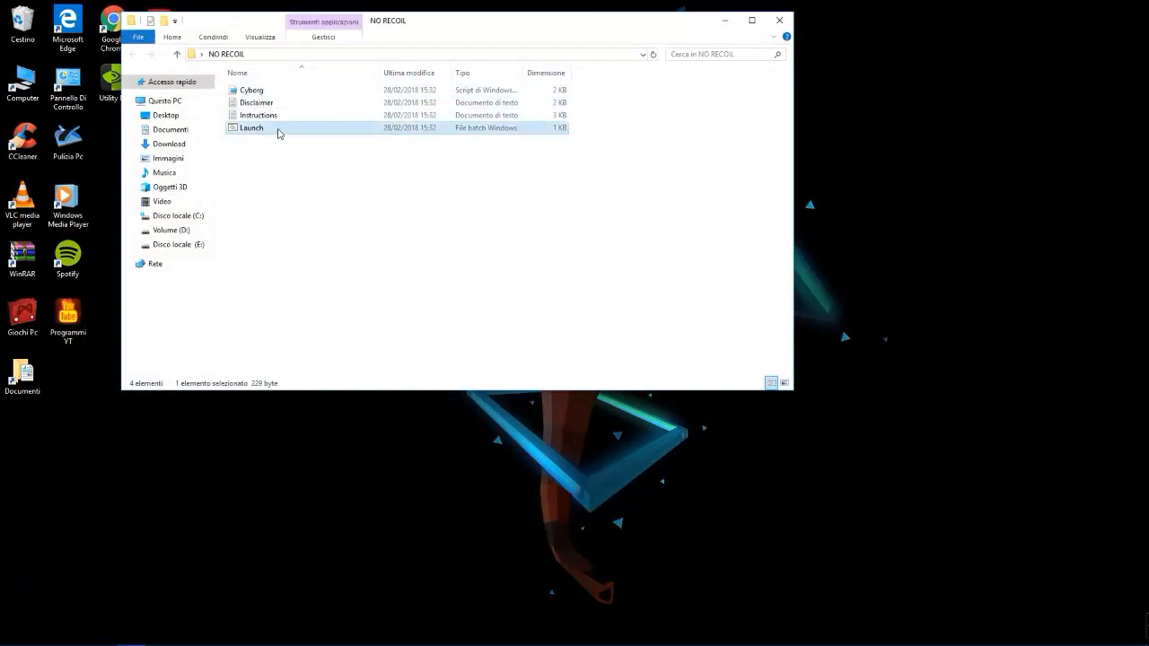
{"action": "double_click", "coordinate": [251, 128]}
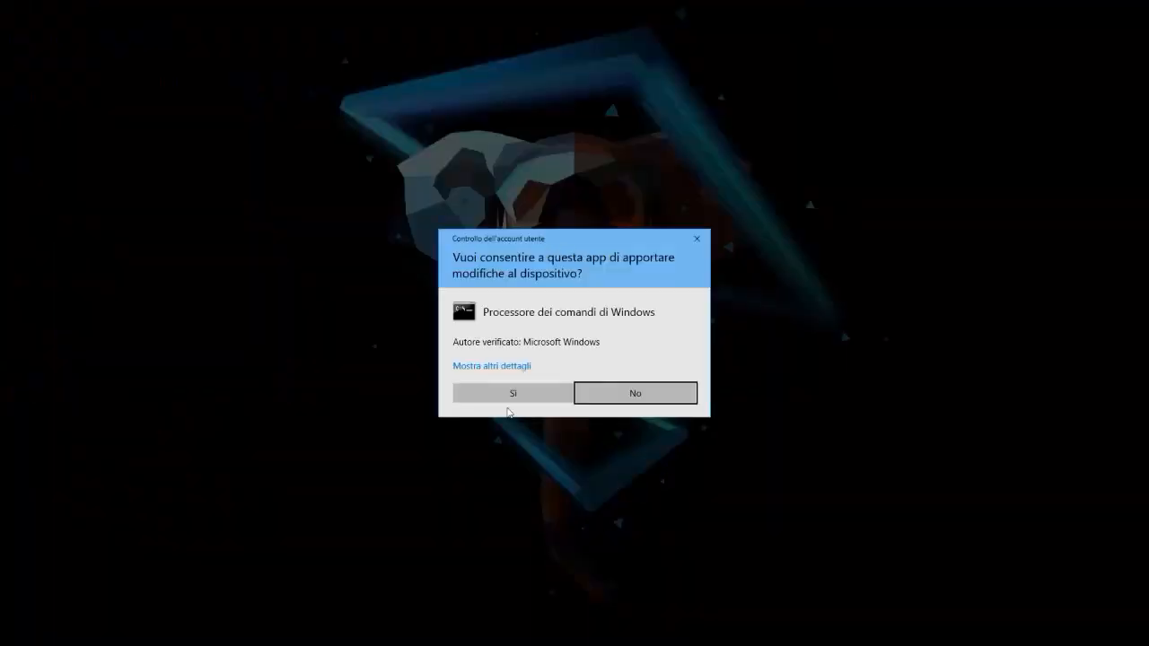
{"action": "left_click", "coordinate": [512, 391]}
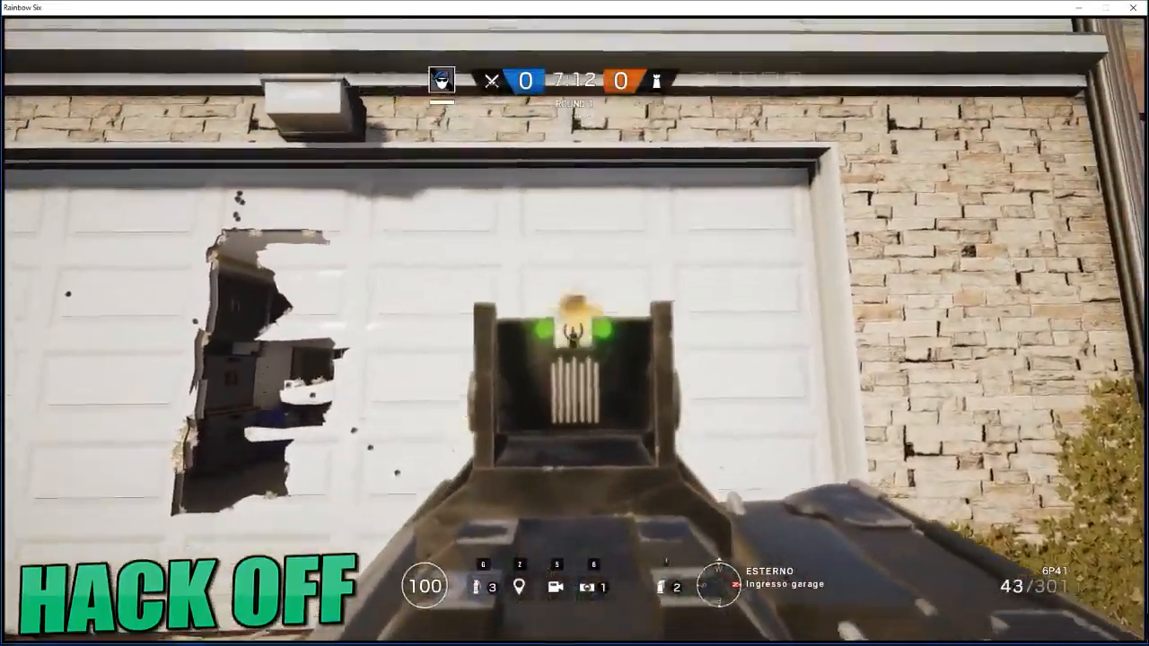
Spray the garage door with no-recoil off, then again with the script toggled on via F9
{"action": "left_click", "coordinate": [575, 341]}
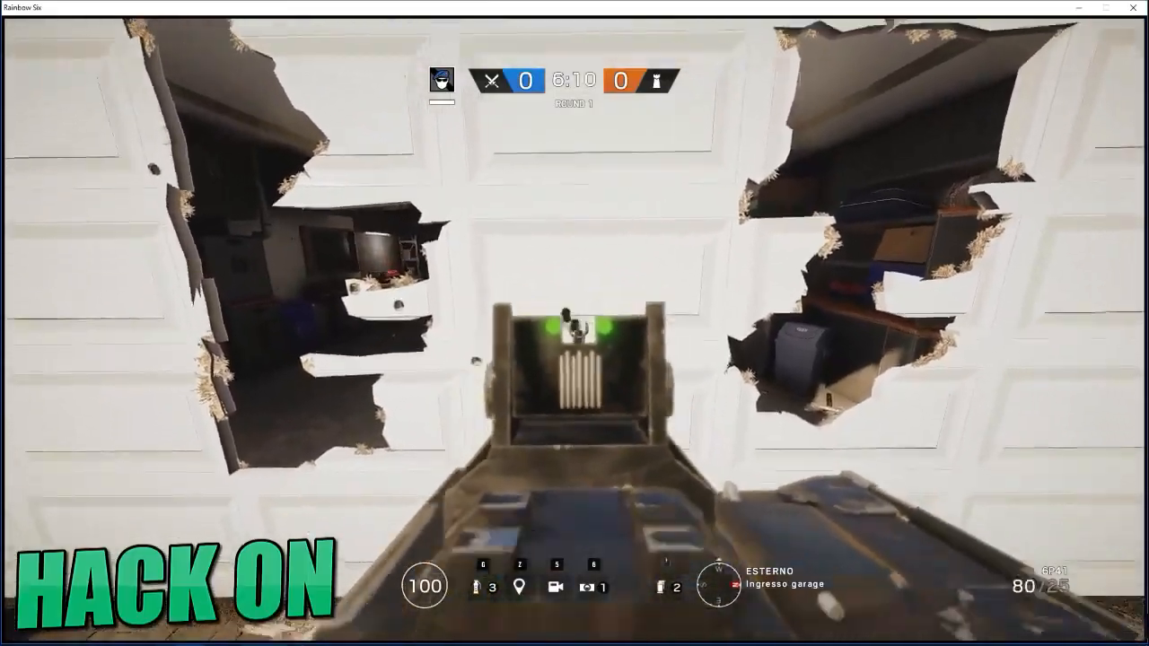
{"action": "left_click", "coordinate": [575, 358]}
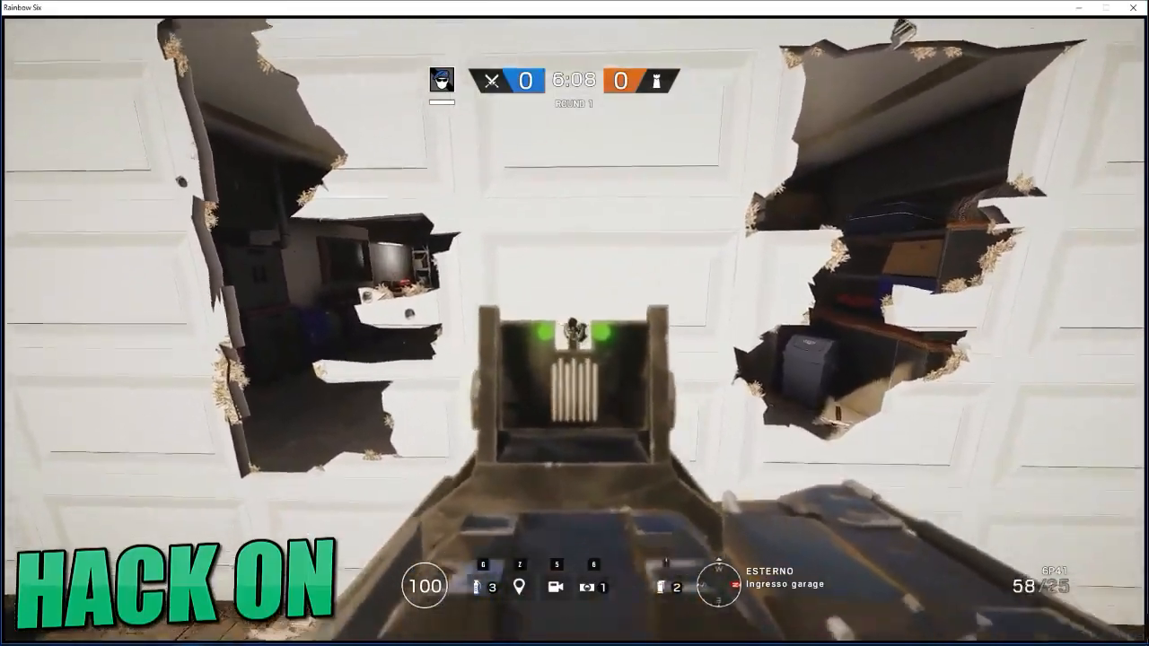